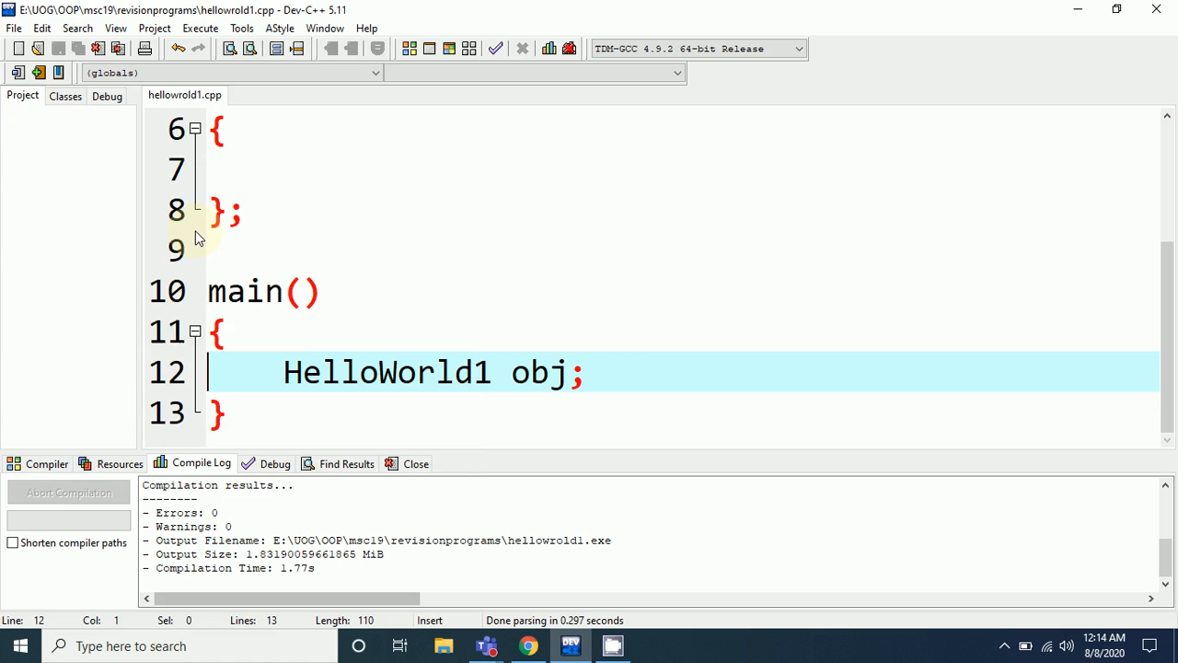
pyautogui.moveTo(1146, 350)
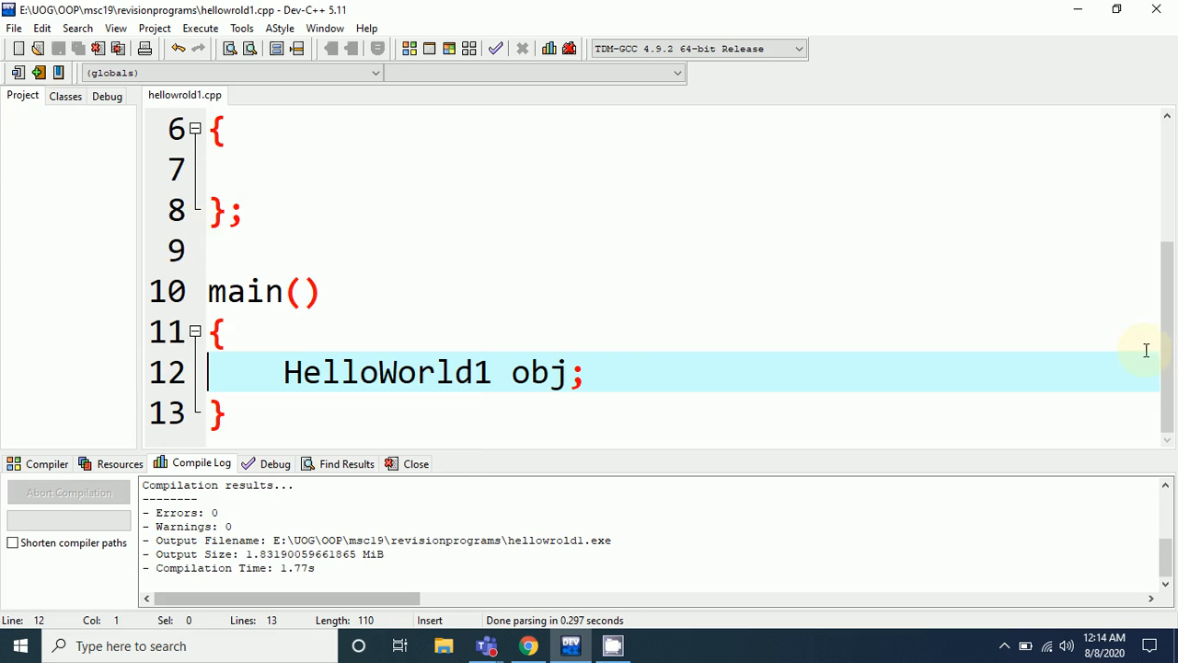
pyautogui.scroll(3)
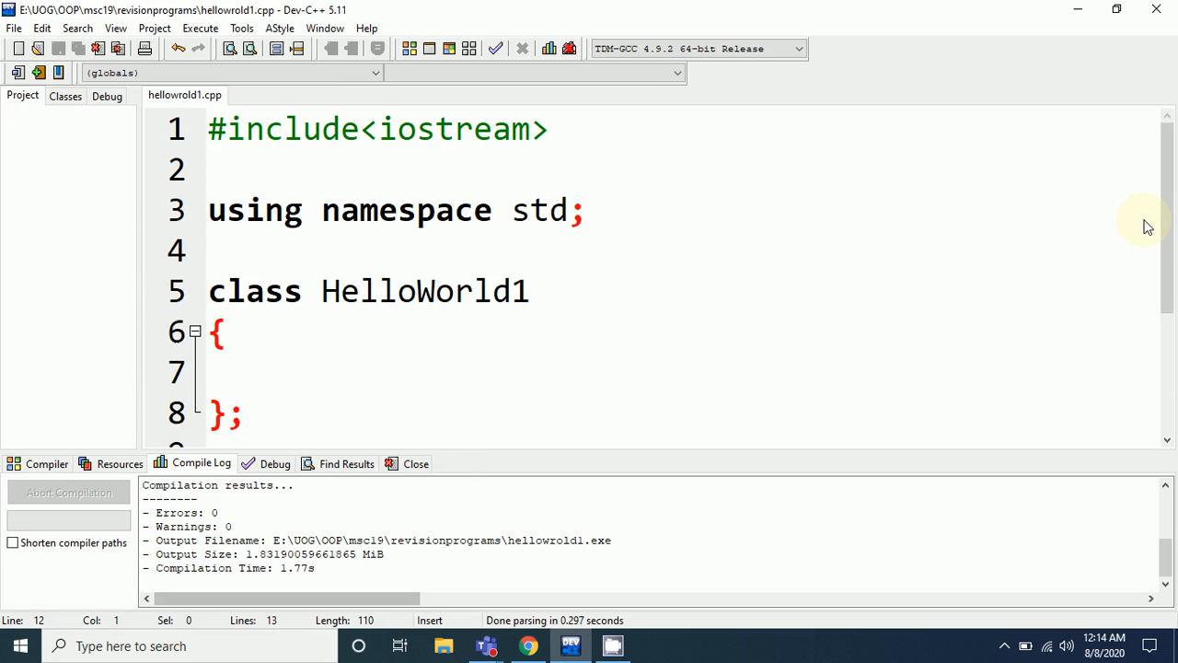
pyautogui.moveTo(765, 108)
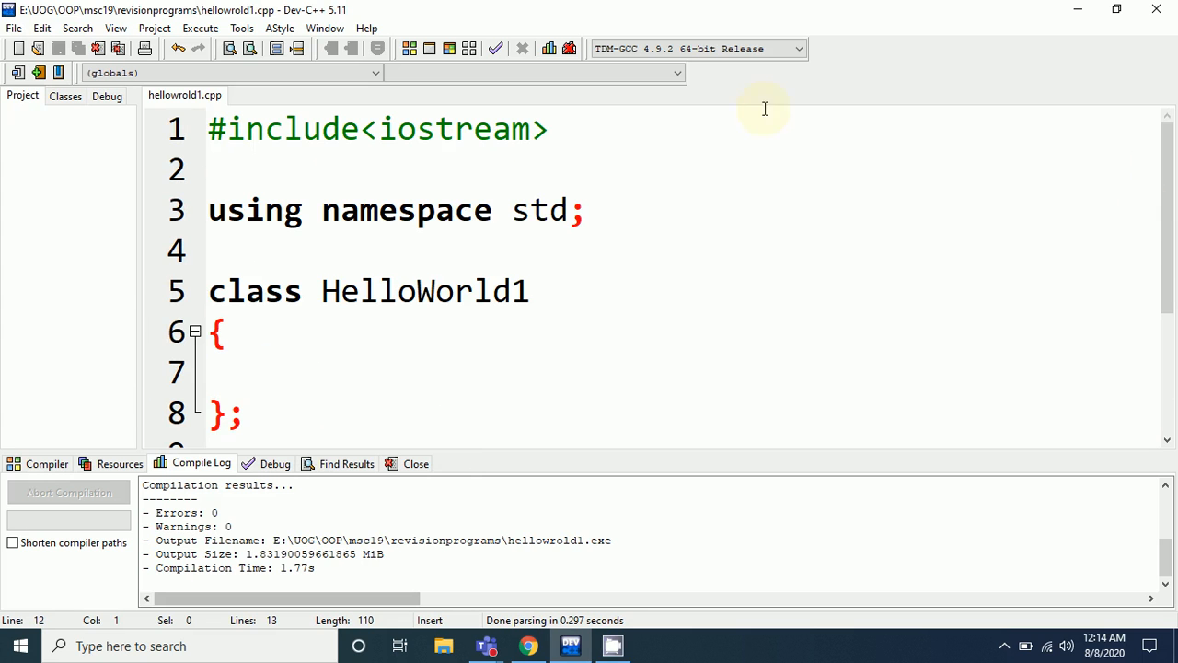
pyautogui.click(548, 129)
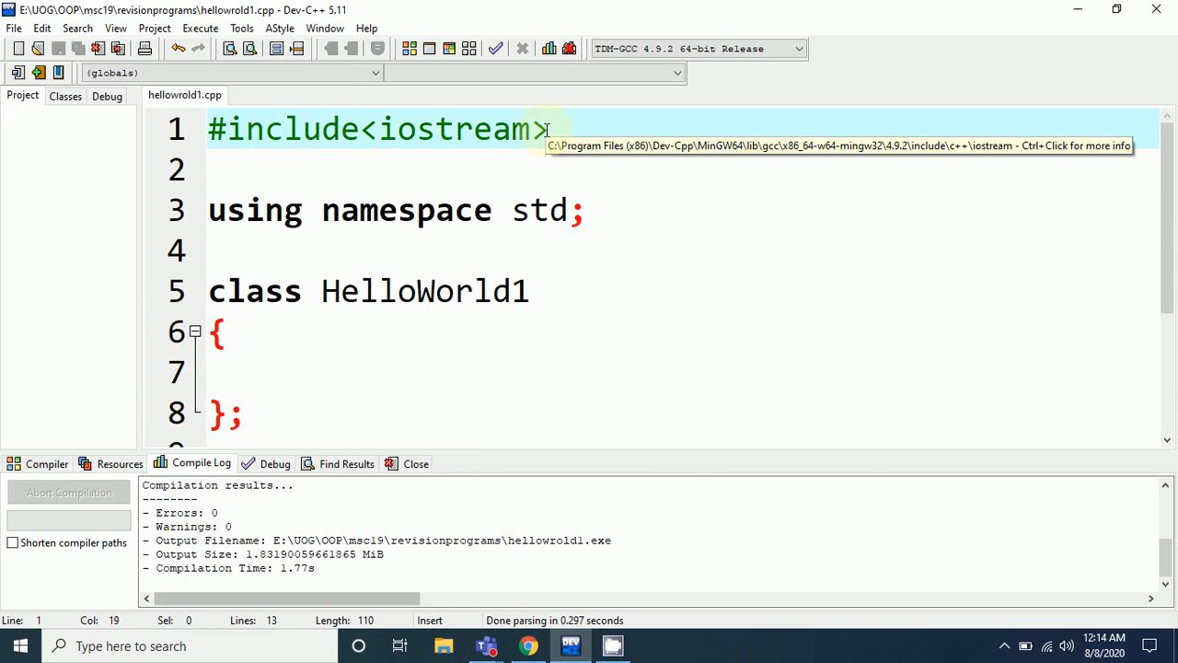
pyautogui.moveTo(517, 164)
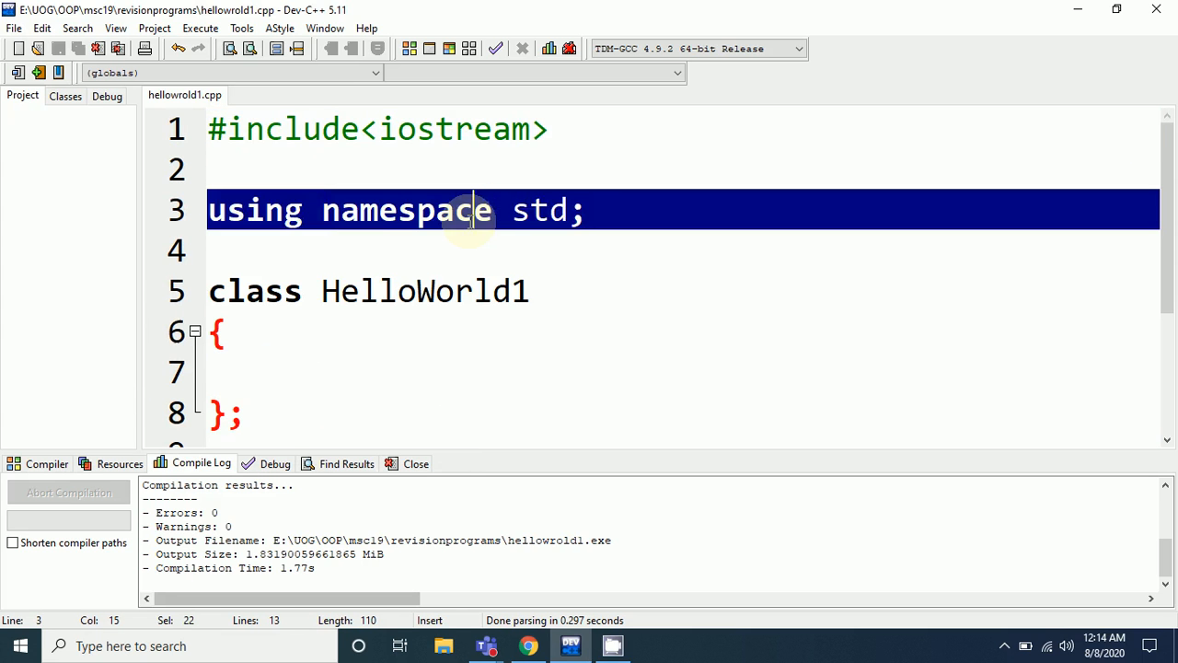
pyautogui.click(471, 210)
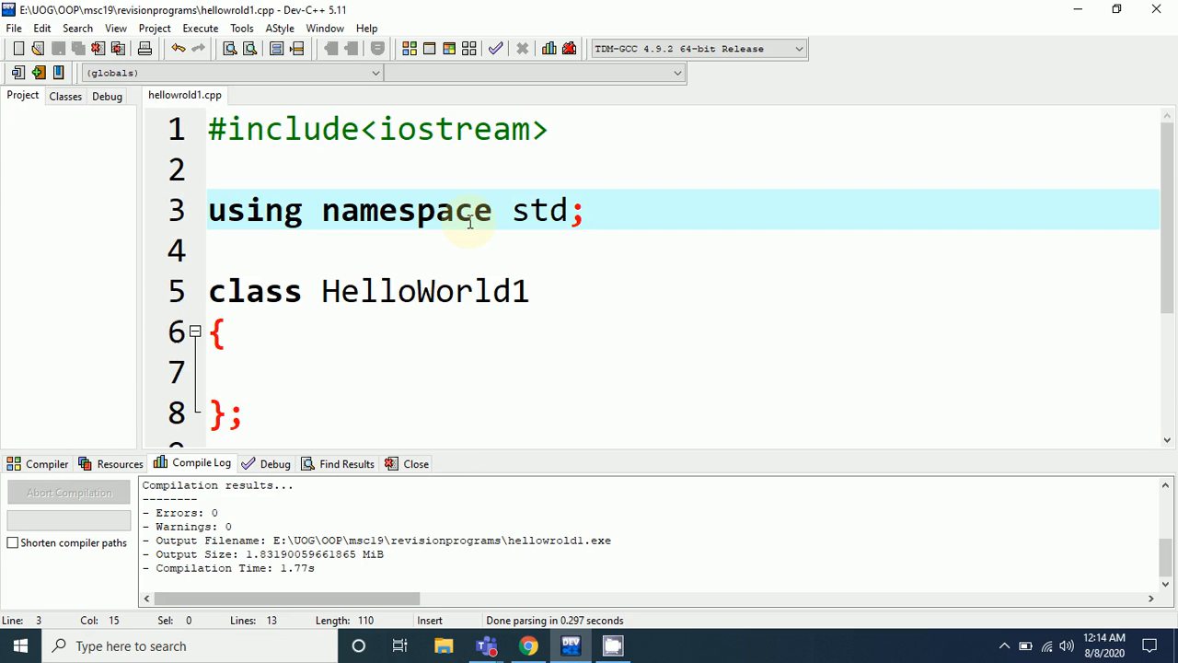
pyautogui.click(405, 332)
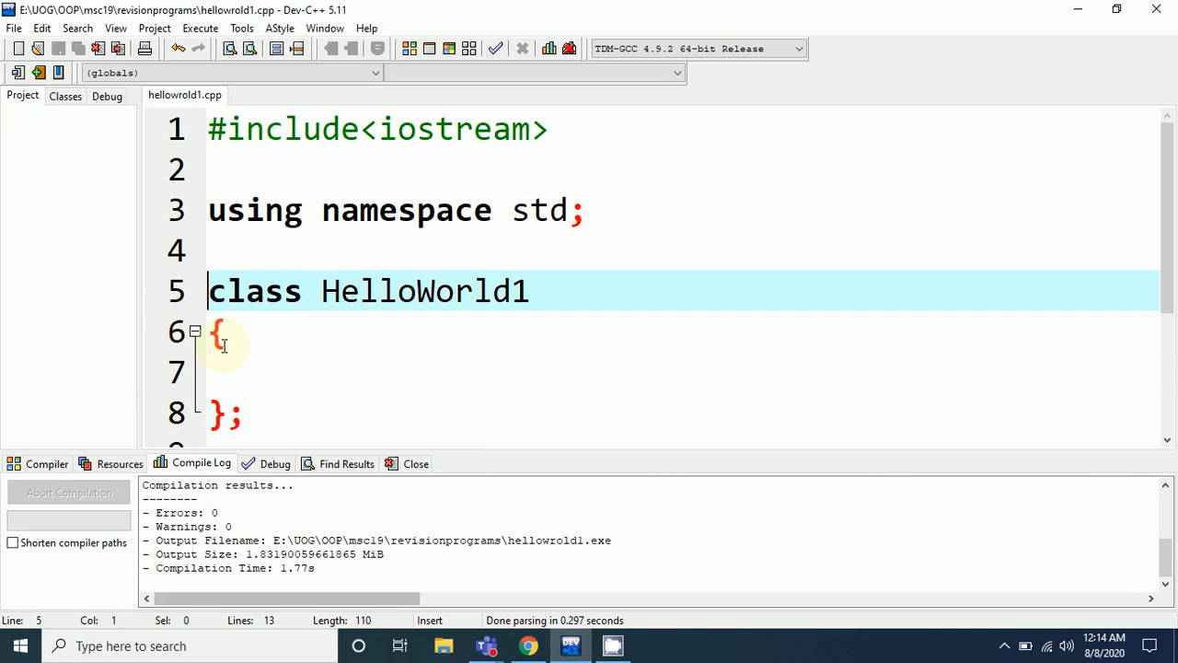
pyautogui.click(219, 331)
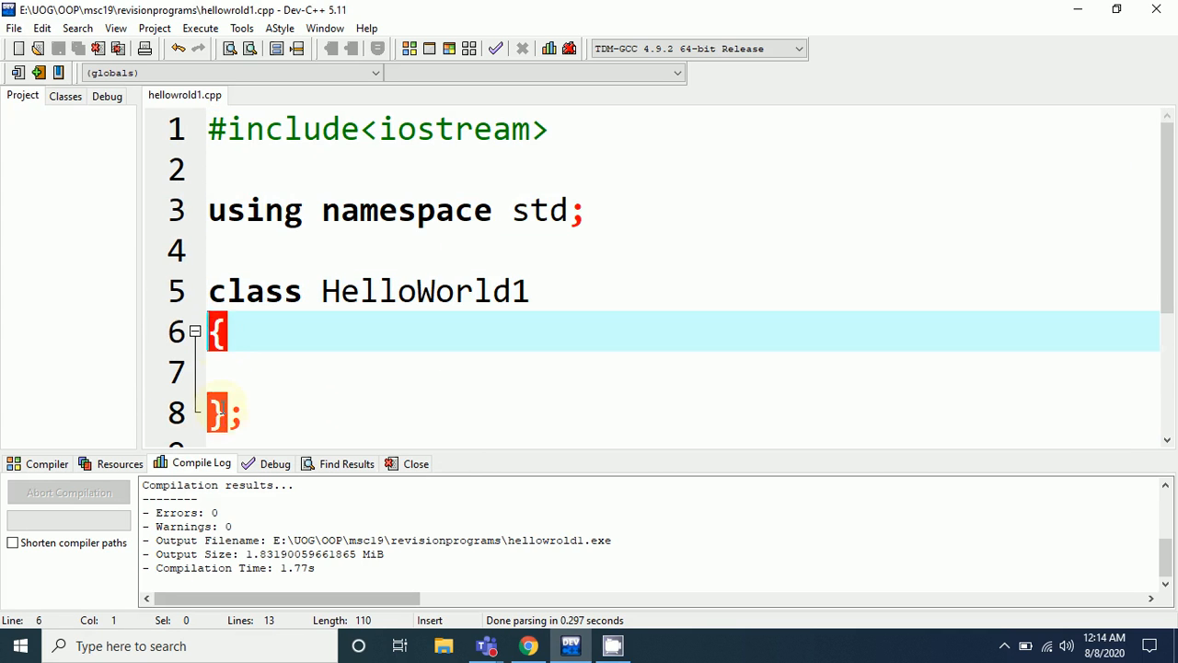
pyautogui.click(241, 371)
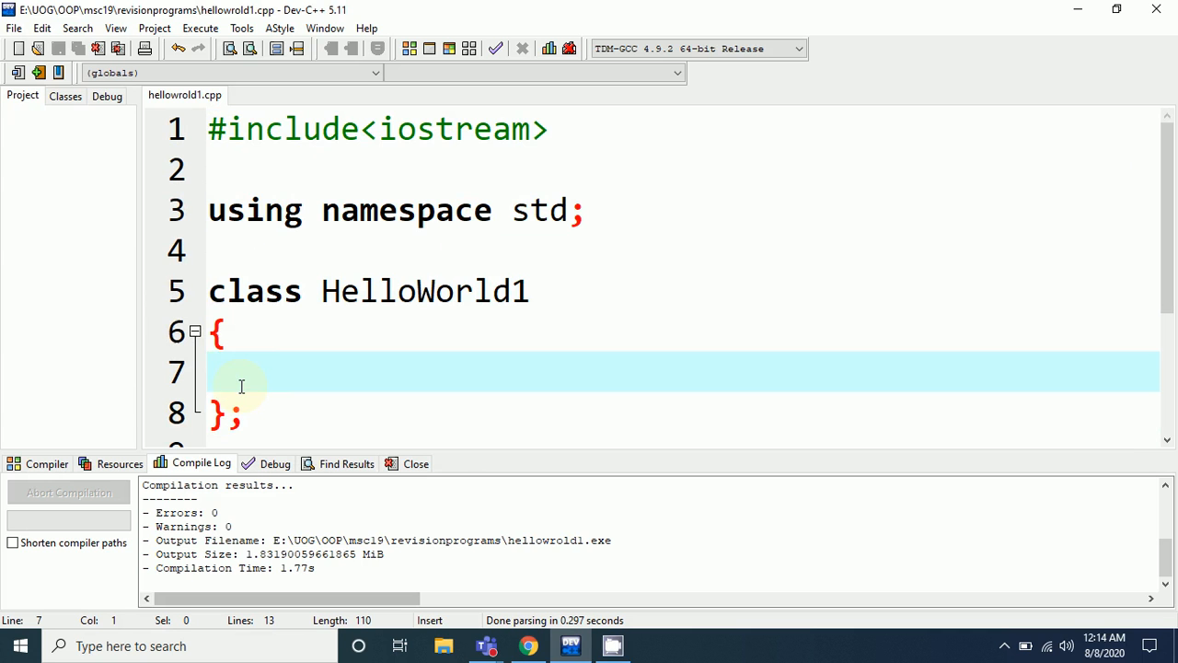
pyautogui.moveTo(874, 321)
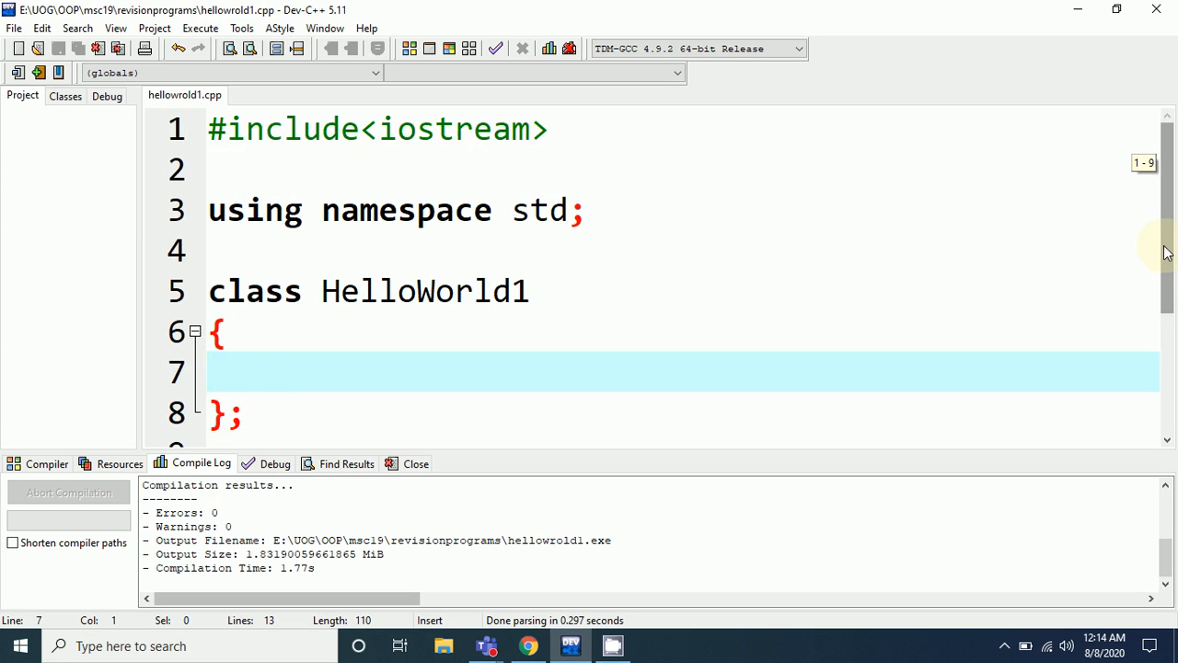
pyautogui.scroll(-3)
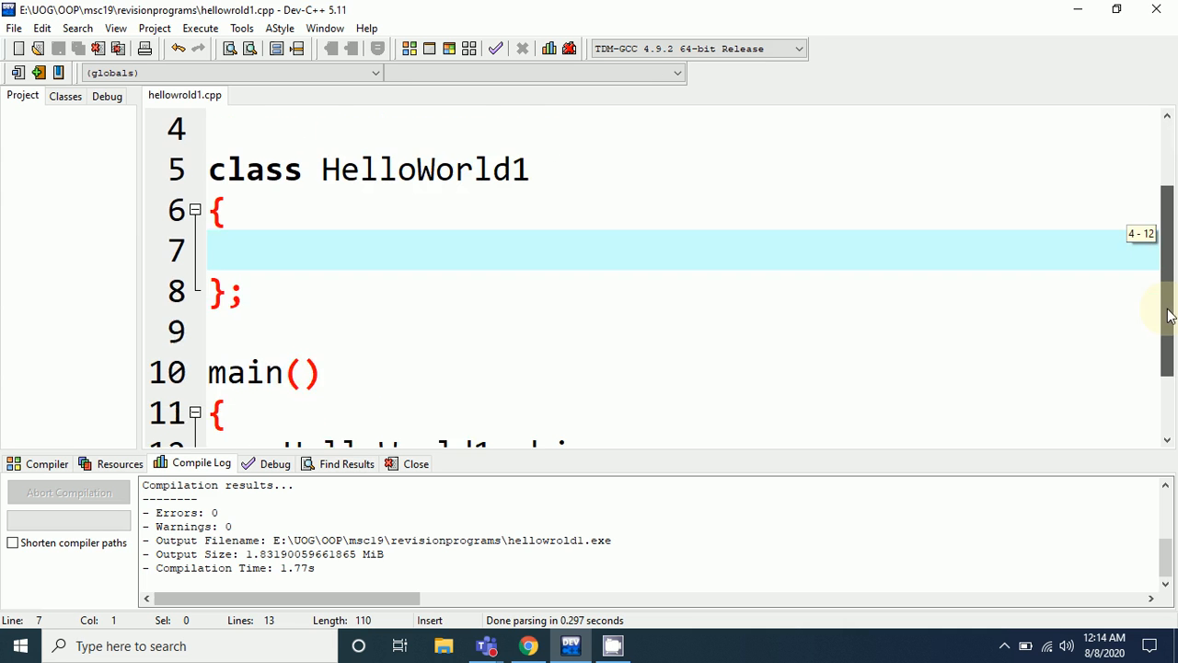
pyautogui.scroll(-3)
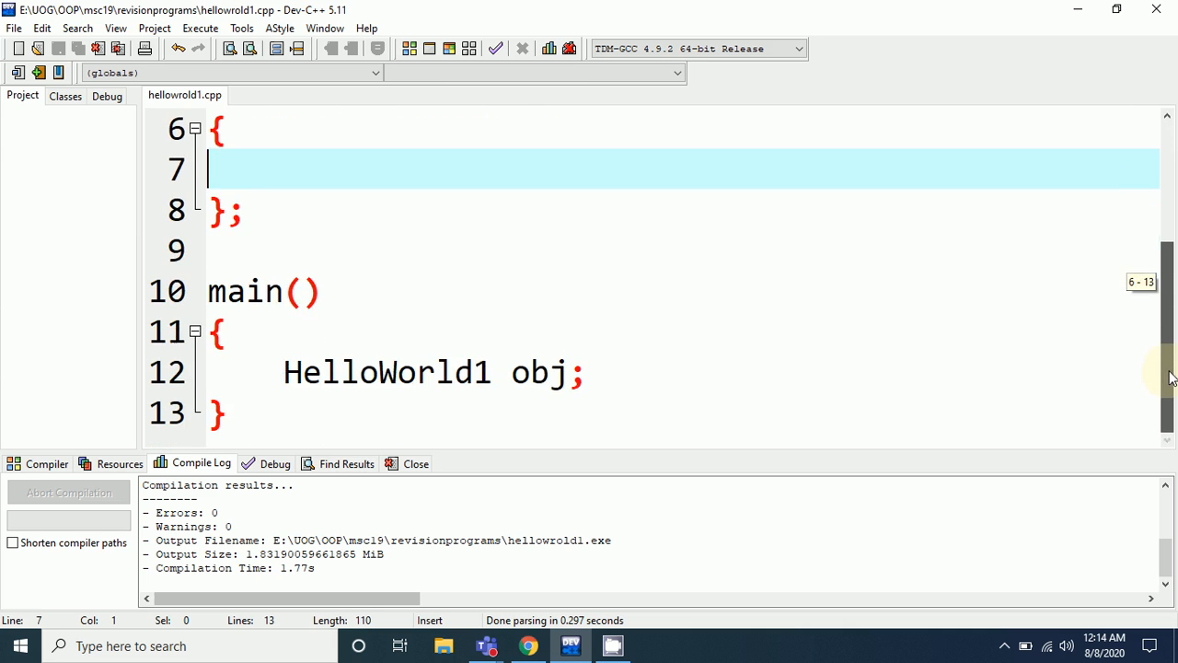